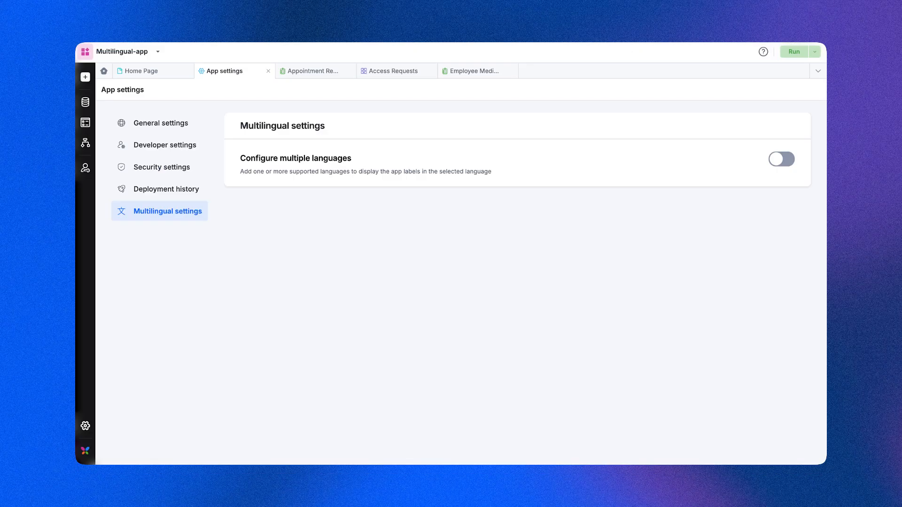
# View the app's Multilingual settings, with Configure multiple languages still switched off
pyautogui.click(781, 159)
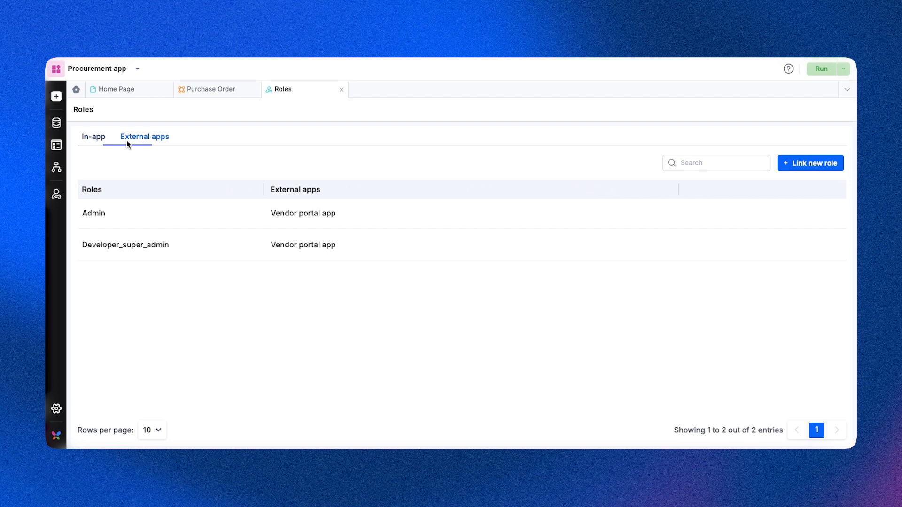
# Show 'Card report - sum' as a simple card summing Age, displaying 170.00
pyautogui.click(809, 163)
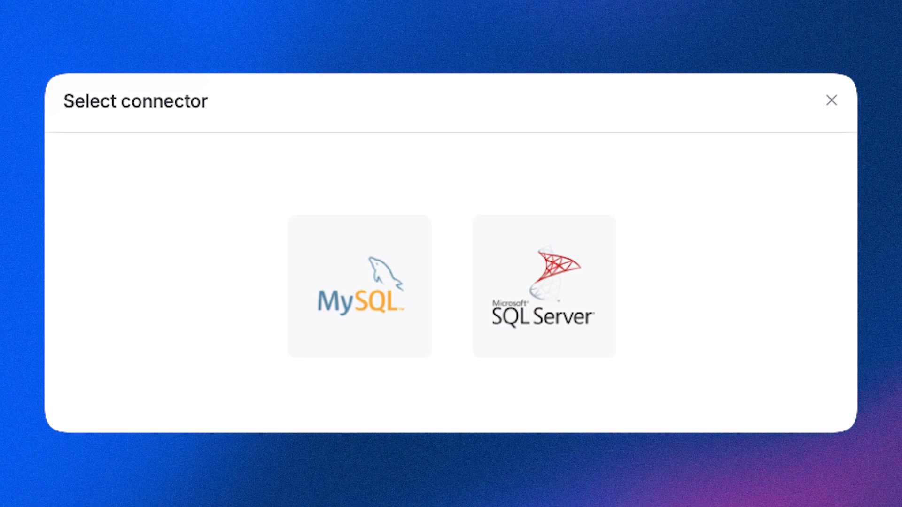
pyautogui.click(830, 100)
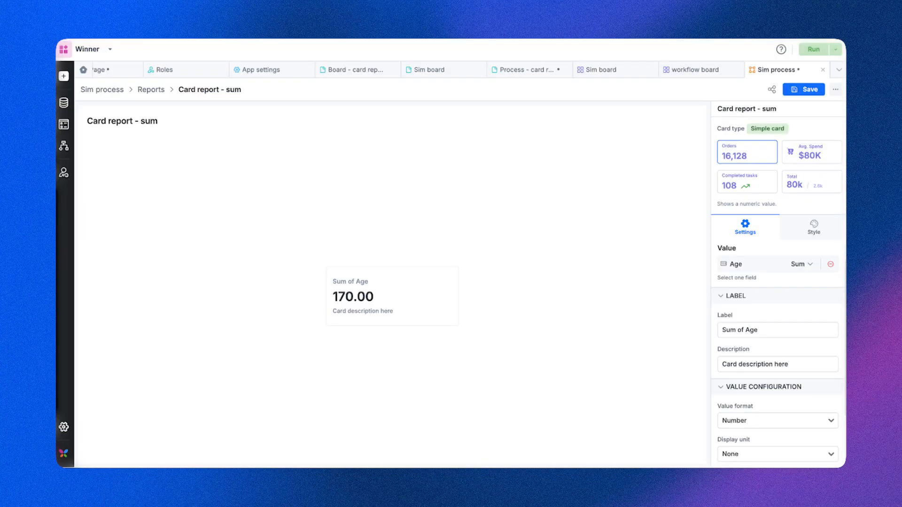